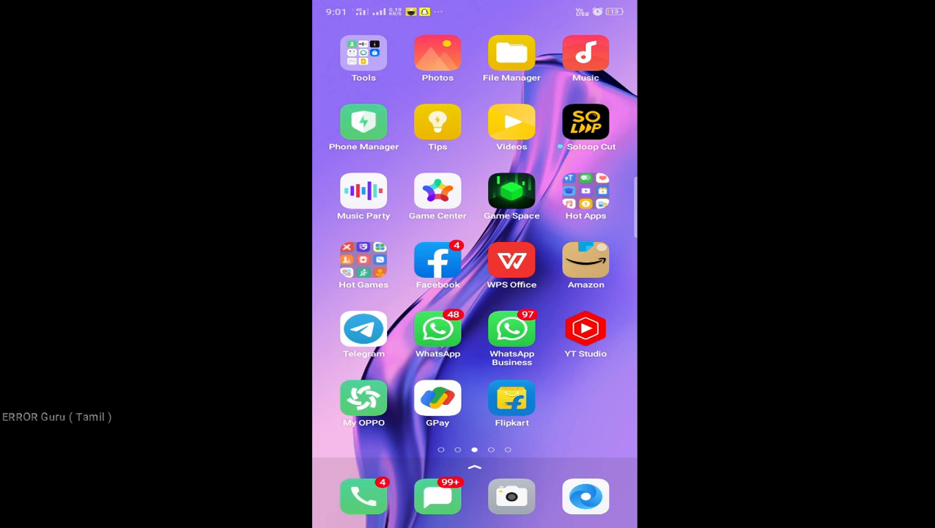
Swipe back to the main home page with the clock, weather and Google search bar
scroll("right", 3)
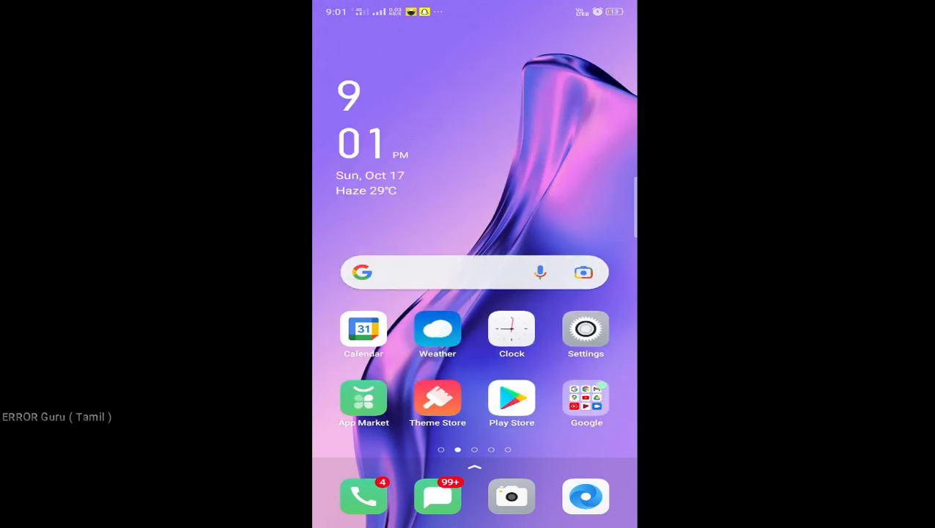
Launch Google Lens from the search bar and begin a live camera search on the phone's back
left_click(583, 272)
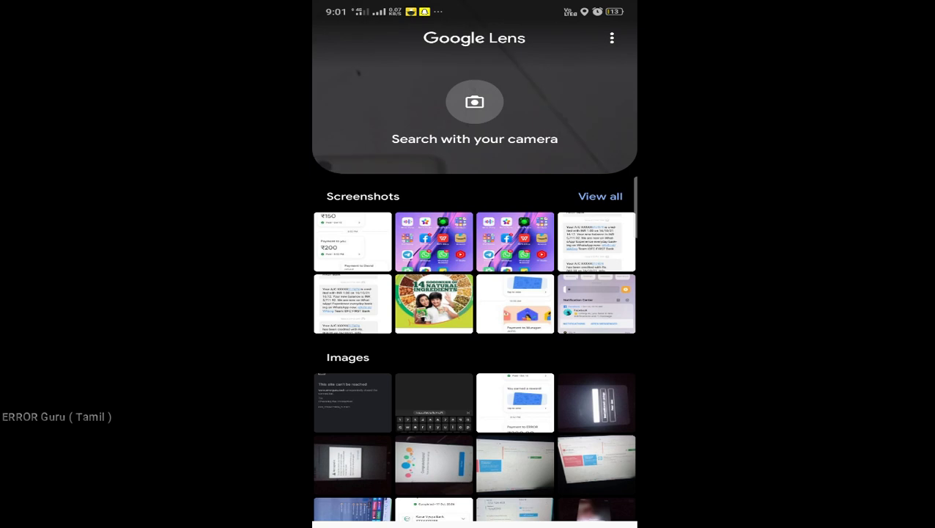
left_click(474, 103)
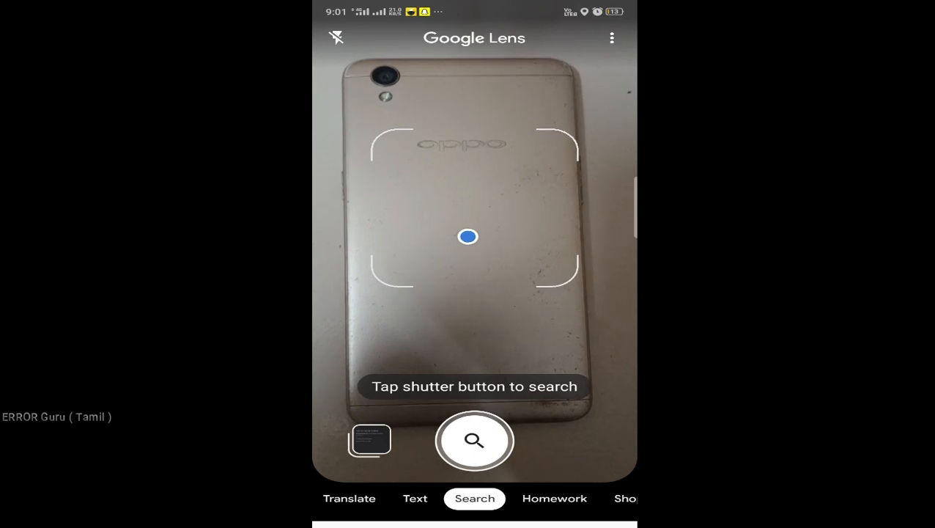
left_click(475, 440)
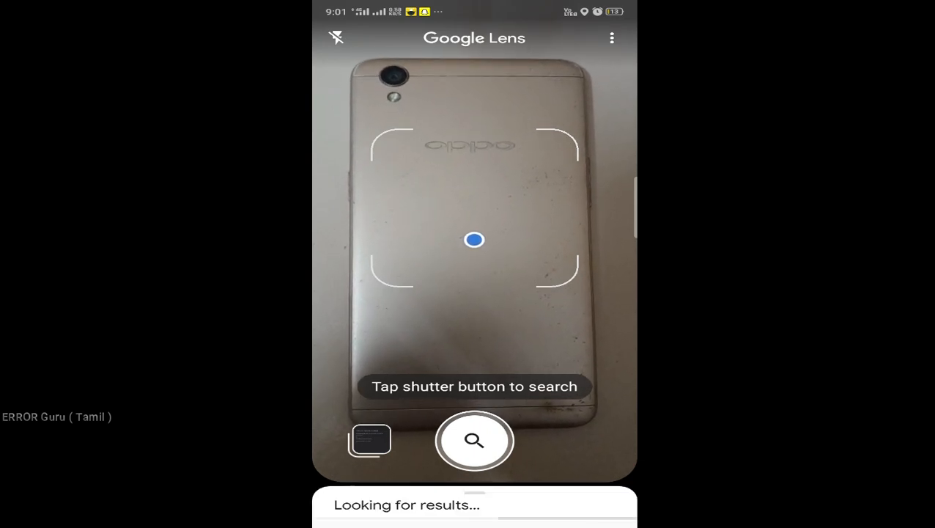
Capture the phone back and bring up results identifying it as an OPPO A37
left_click(475, 441)
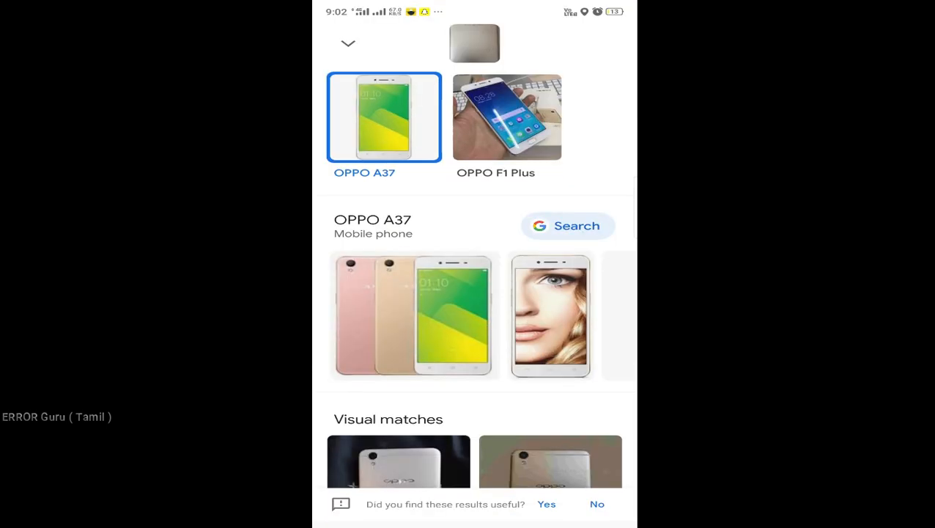